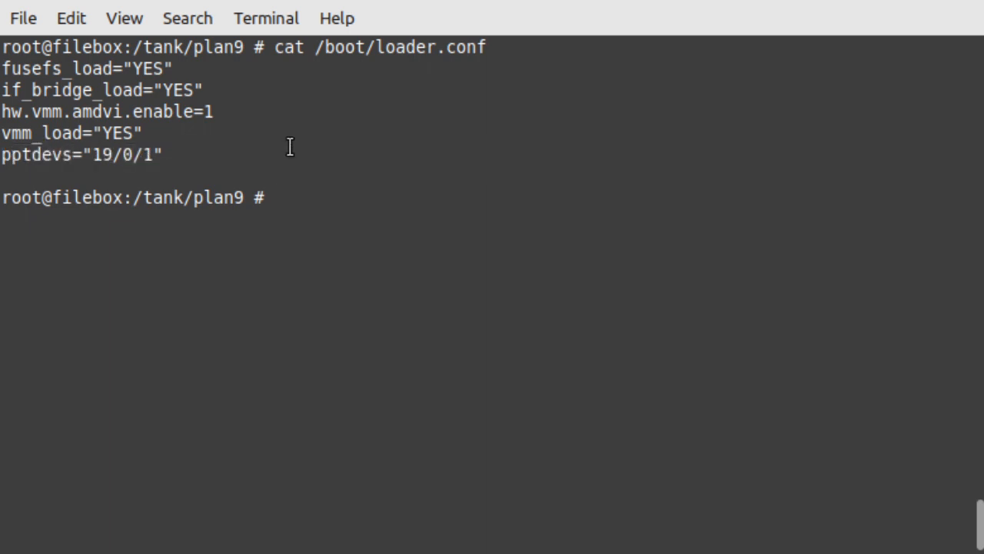
mouse_move(6, 111)
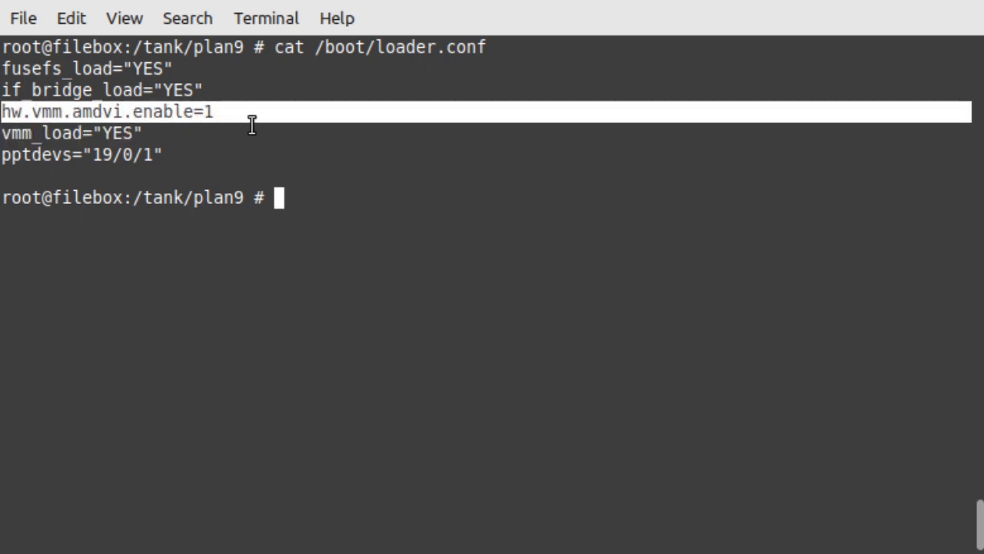
mouse_move(372, 222)
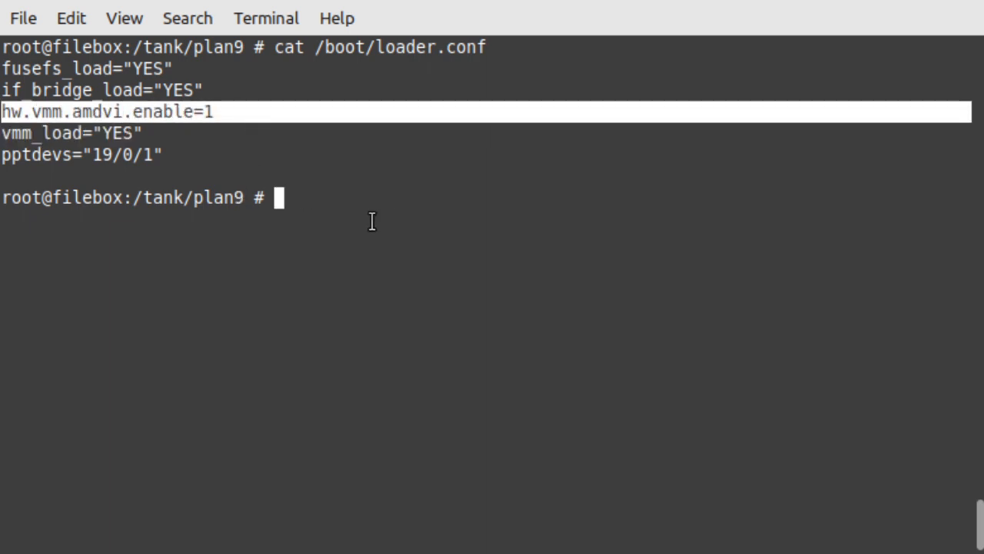
mouse_move(454, 246)
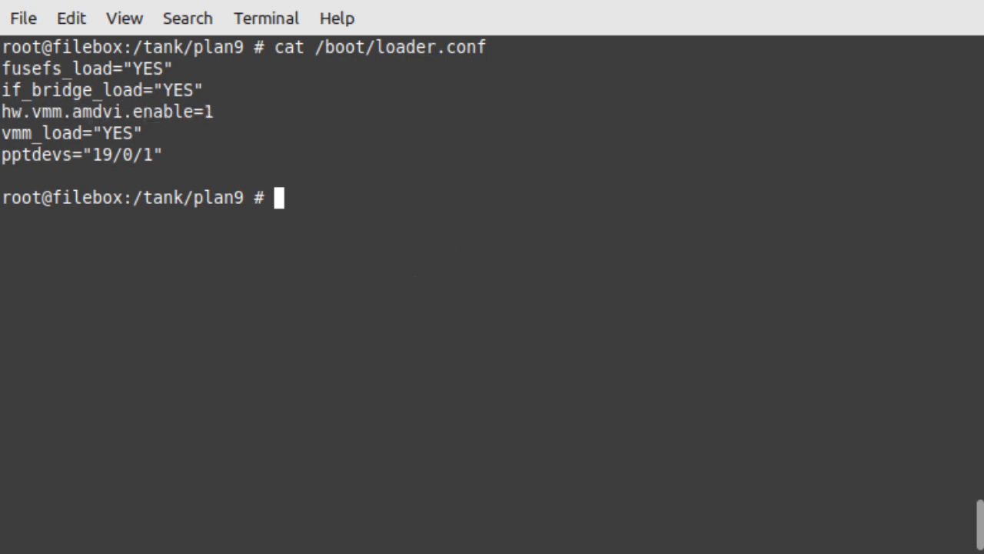
mouse_move(190, 371)
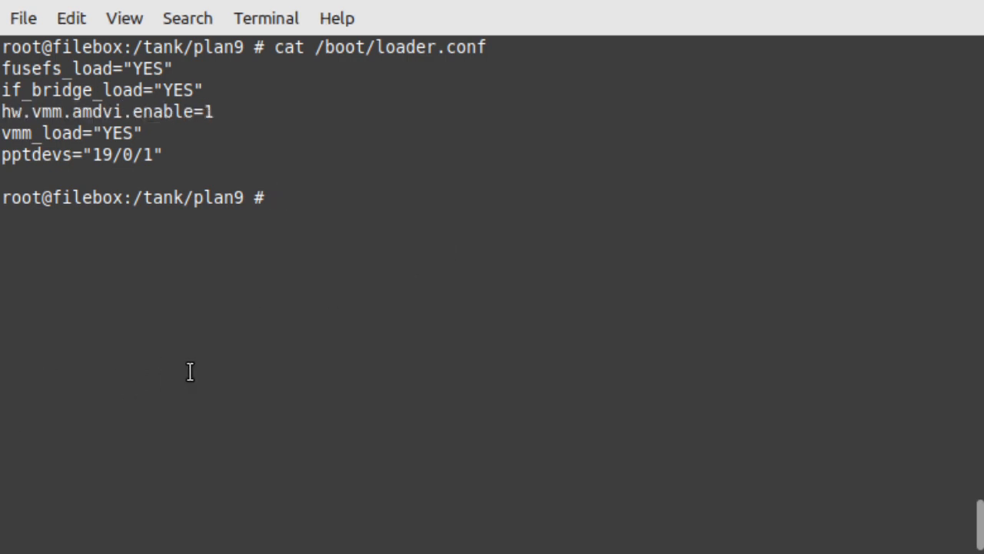
Print /etc/rc.d/cloud9vm, revealing start/stop commands under /tank/plan9
text(cat)
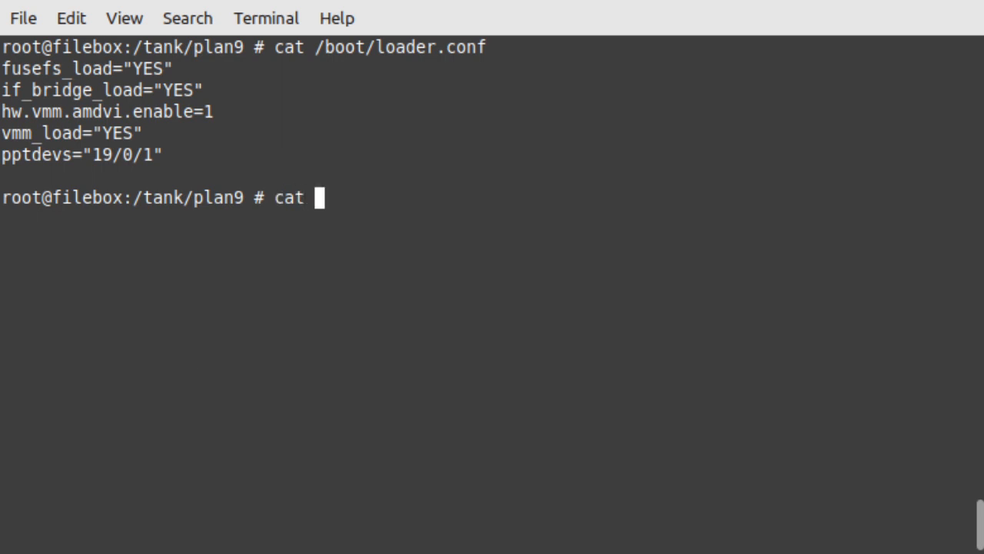
text(/etc/)
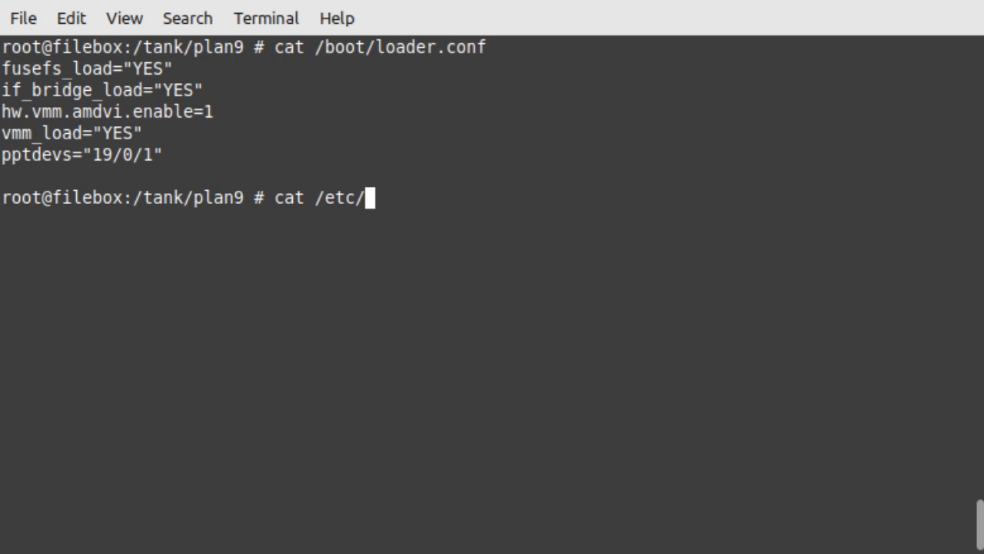
text(rc.d/c)
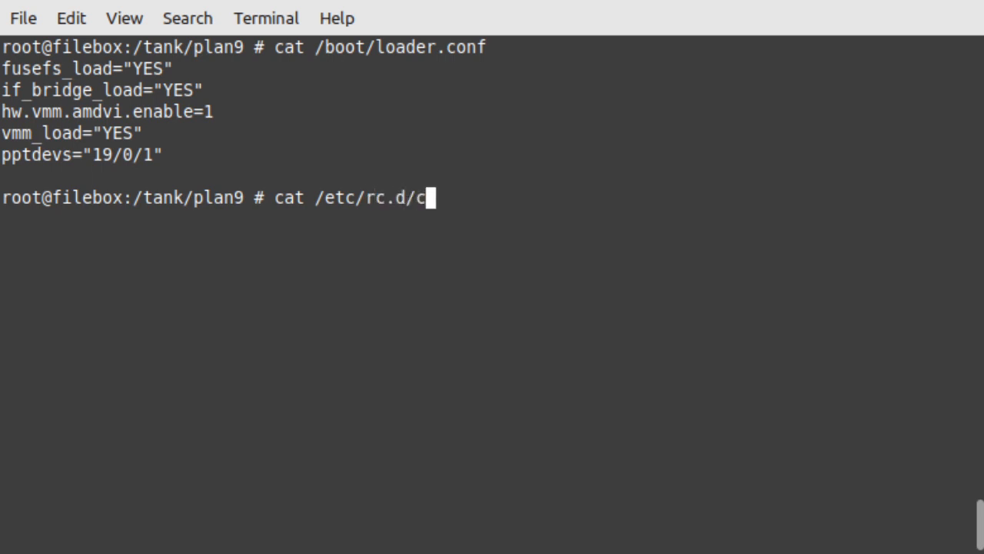
text(loud9vm)
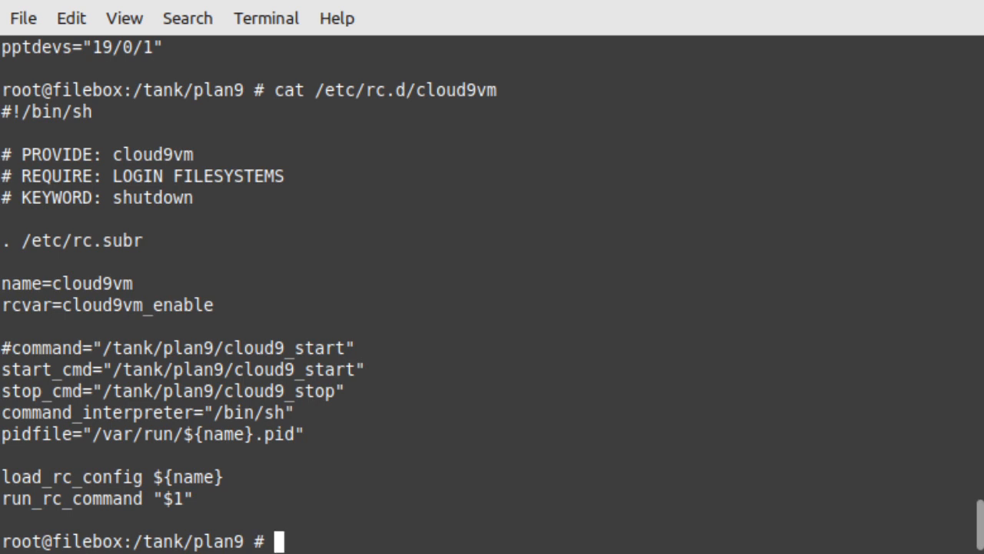
mouse_move(310, 290)
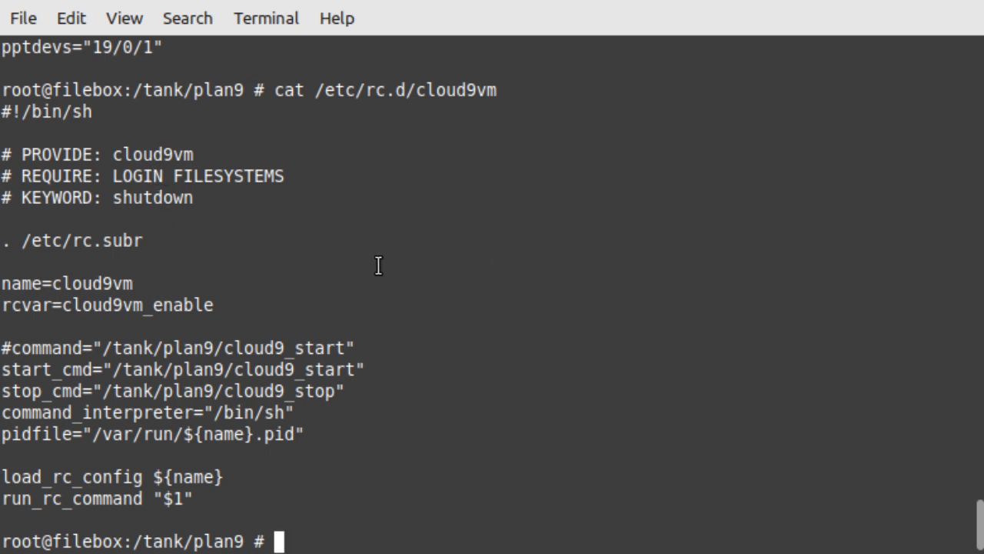
mouse_move(483, 280)
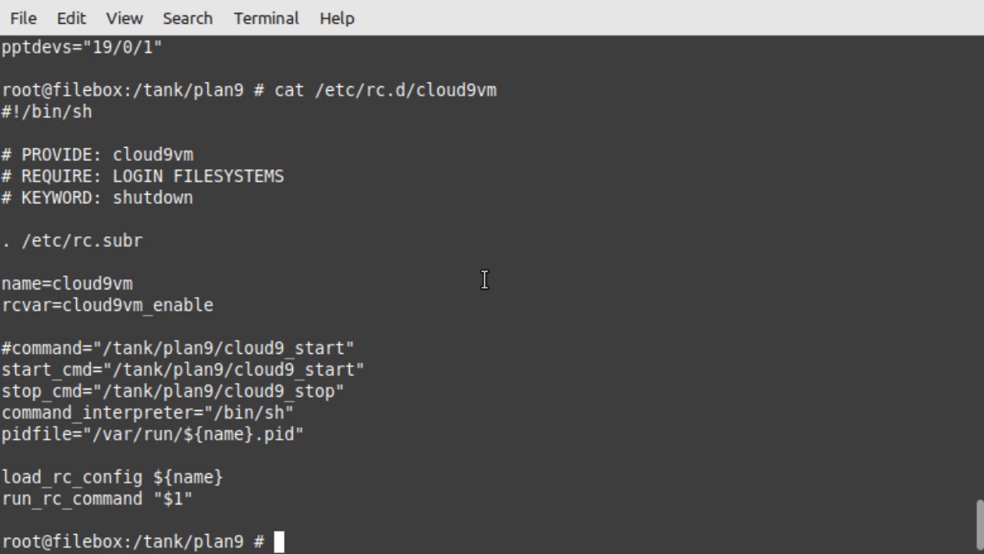
mouse_move(489, 295)
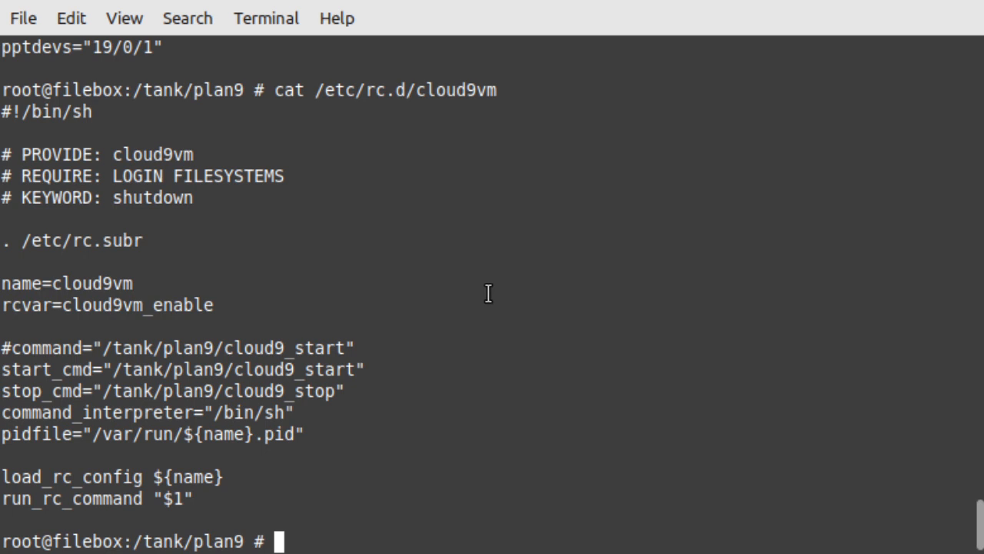
mouse_move(504, 216)
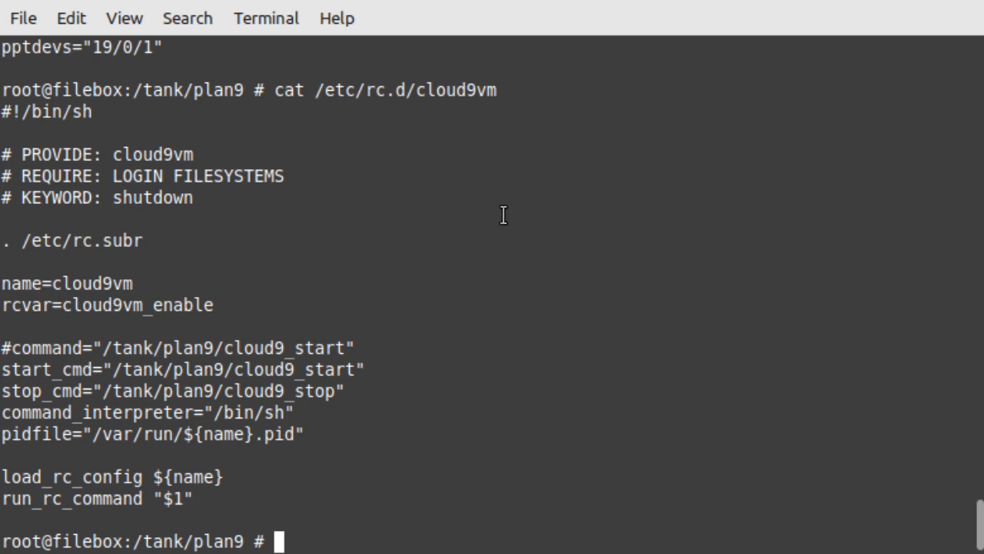
mouse_move(279, 317)
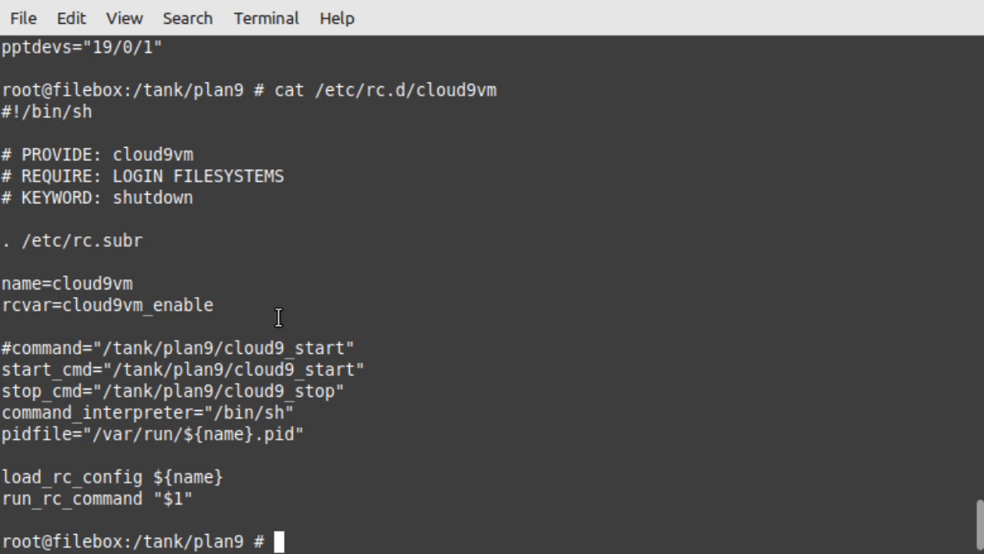
mouse_move(427, 289)
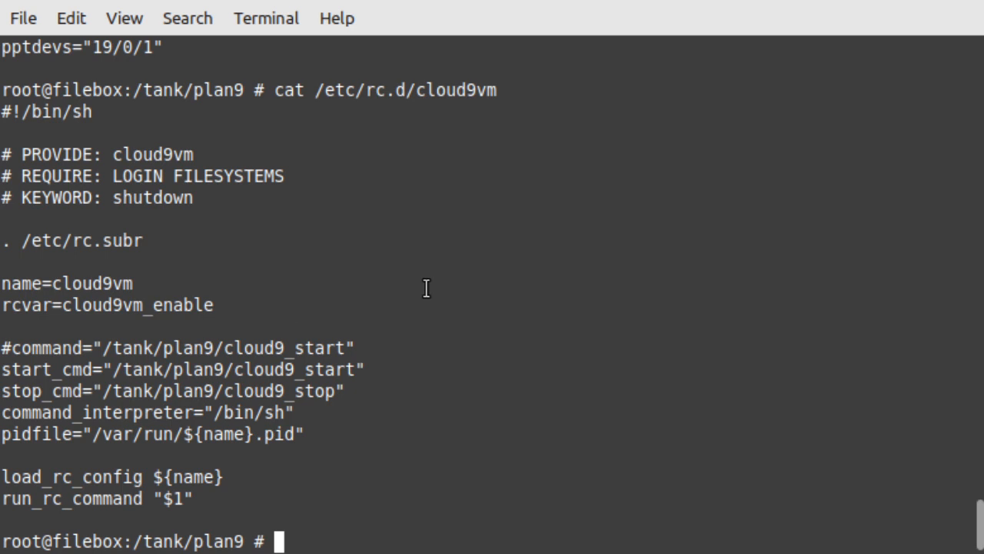
mouse_move(422, 314)
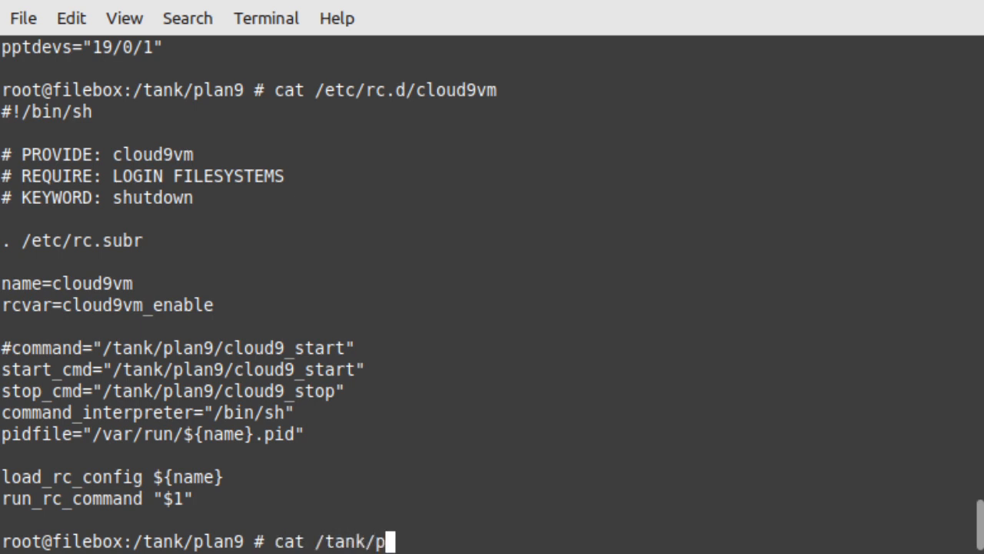
Print /tank/plan9/cloud9_start.old, the bhyve script with framebuffer at 192.168.2.70:5900
text(lan9/)
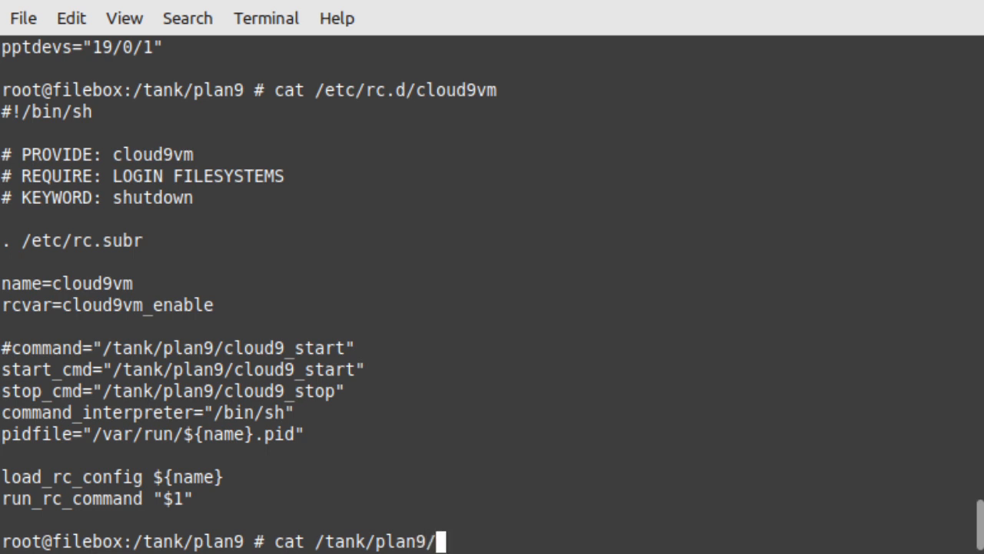
text(cloud9)
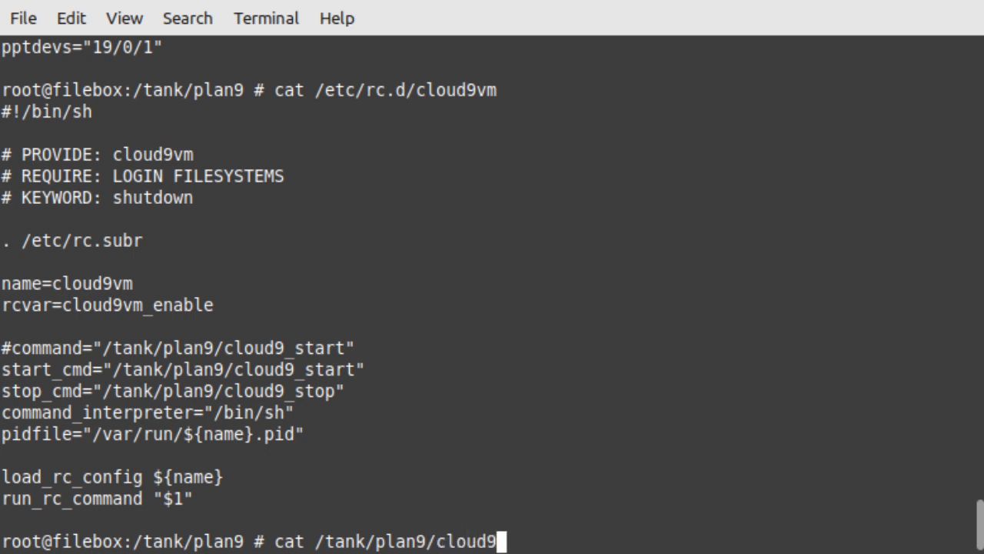
text(_st)
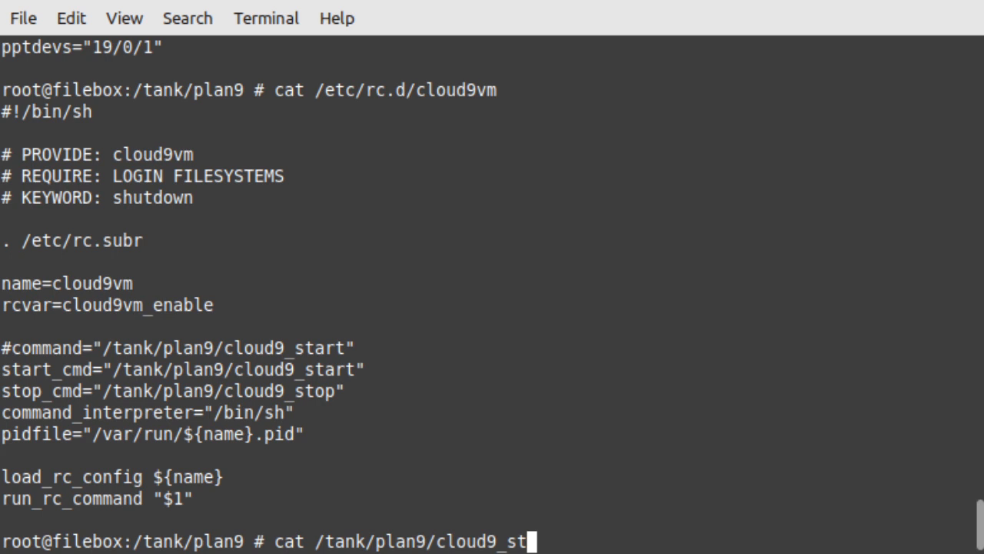
text(art.o)
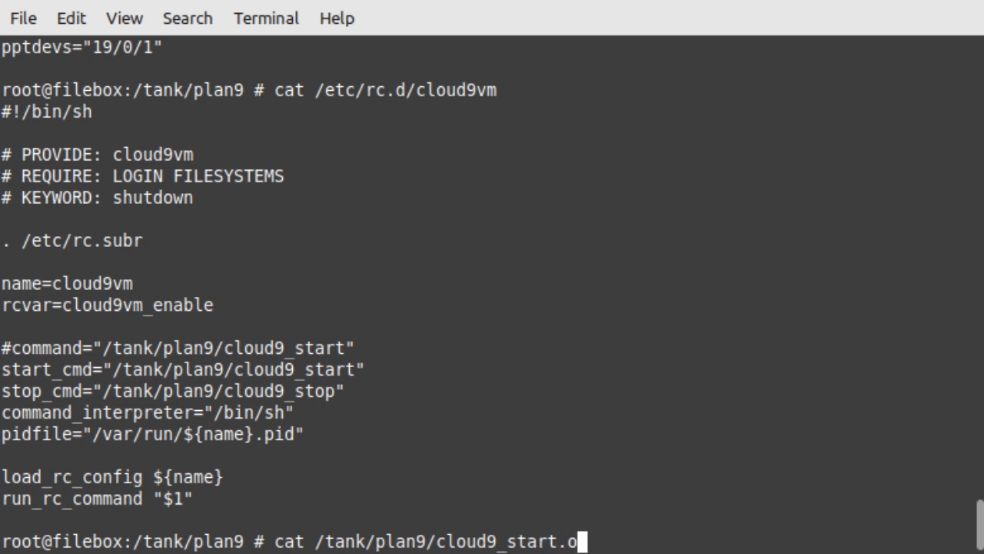
key(Return)
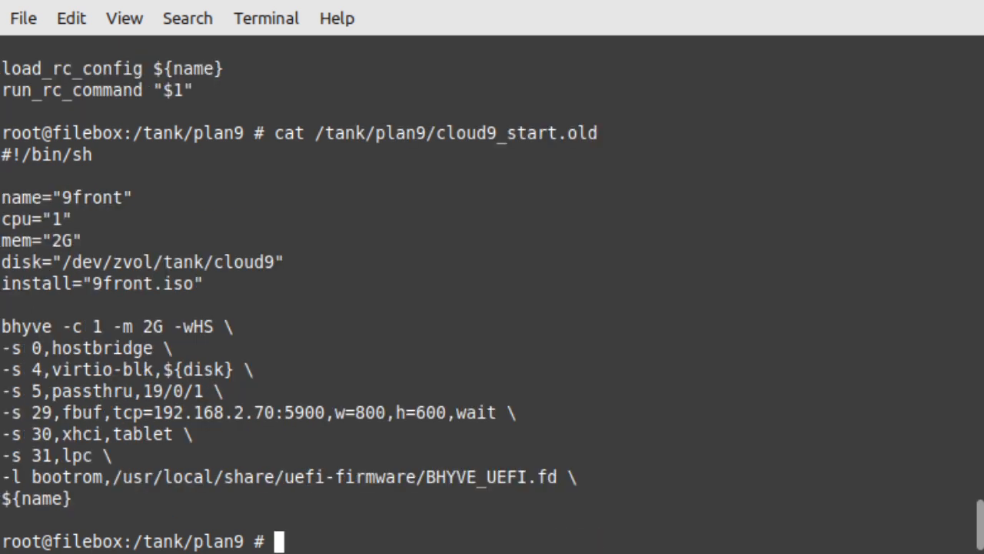
mouse_move(805, 283)
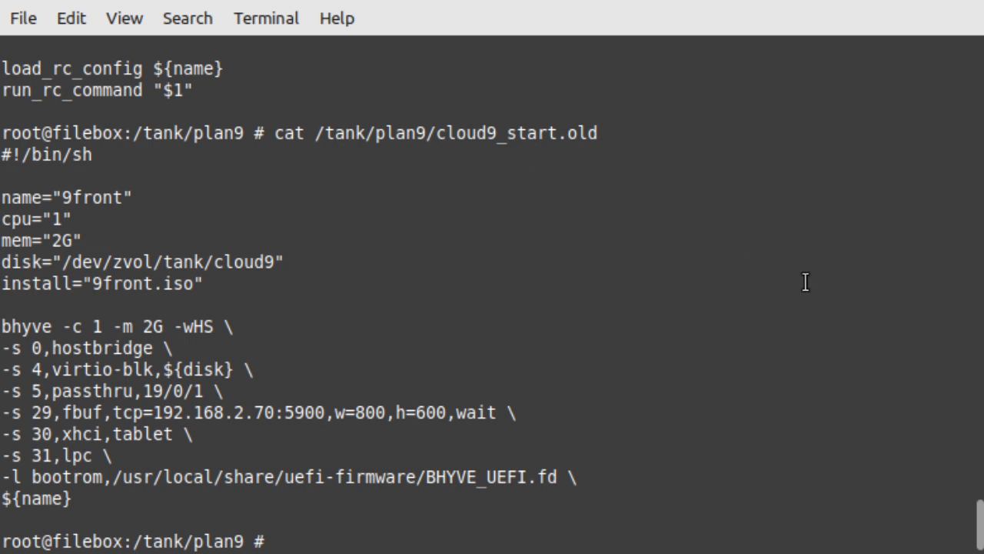
mouse_move(302, 259)
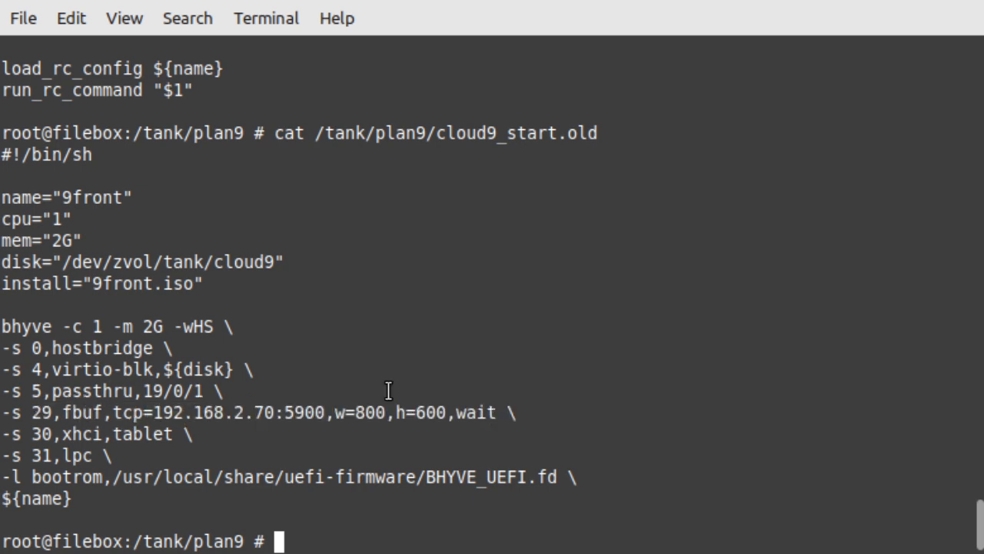
mouse_move(84, 377)
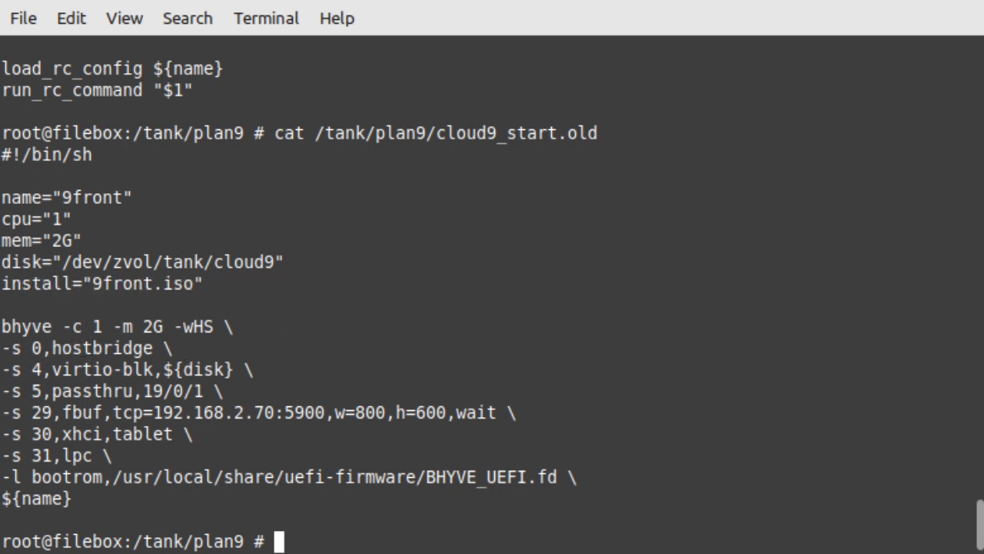
mouse_move(274, 418)
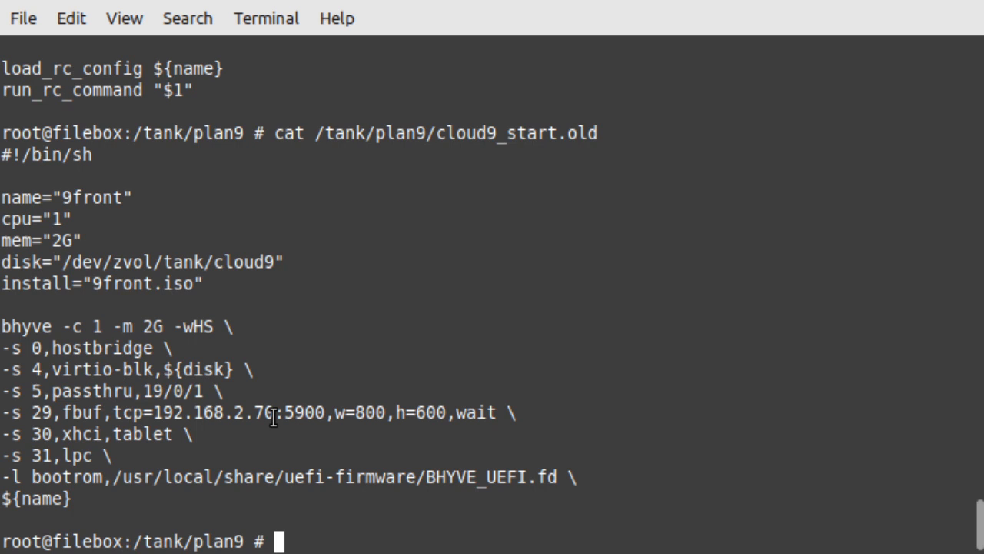
mouse_move(23, 371)
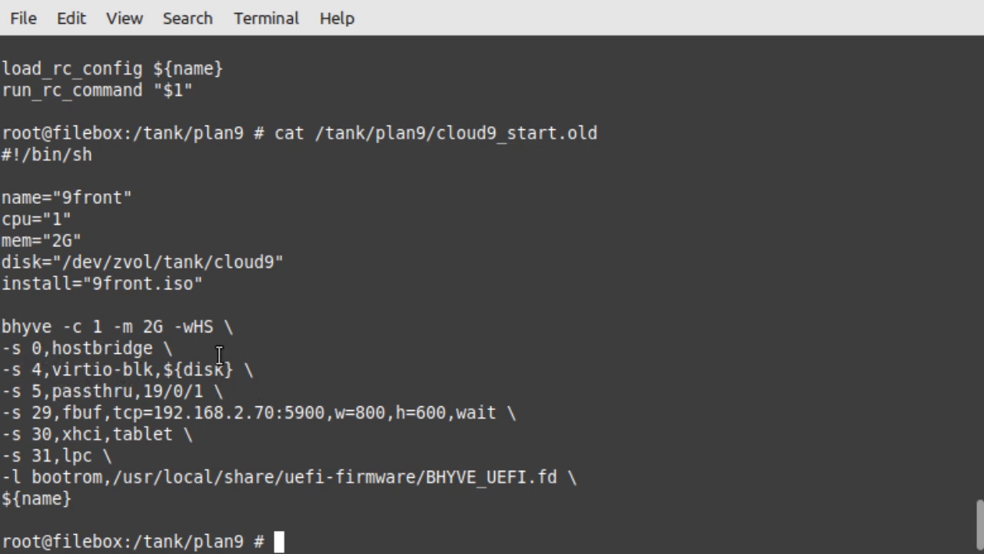
mouse_move(286, 391)
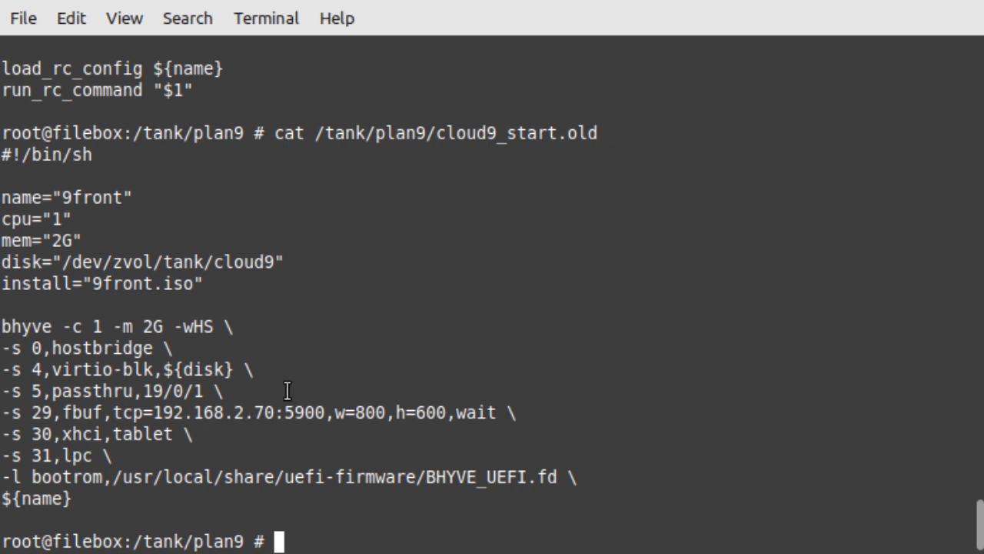
mouse_move(332, 373)
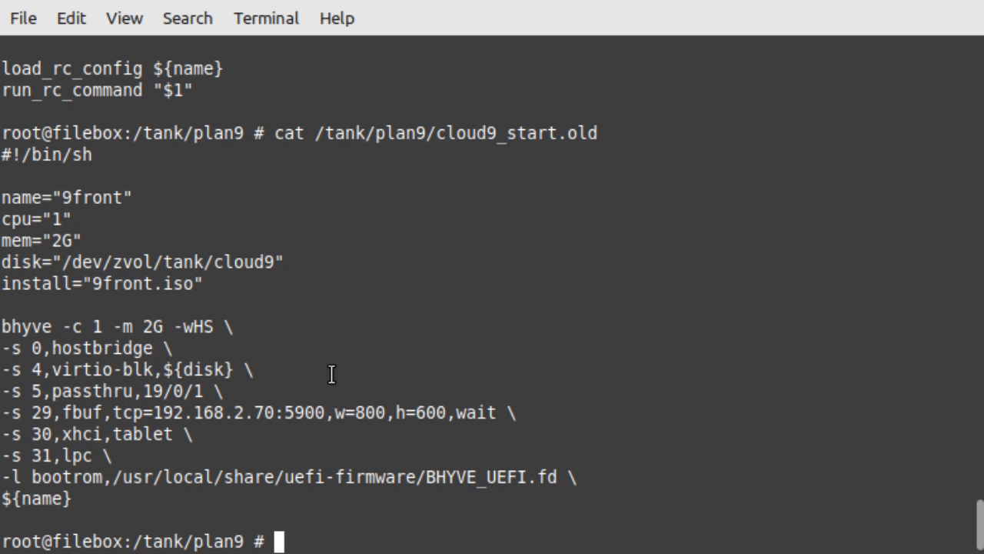
mouse_move(341, 311)
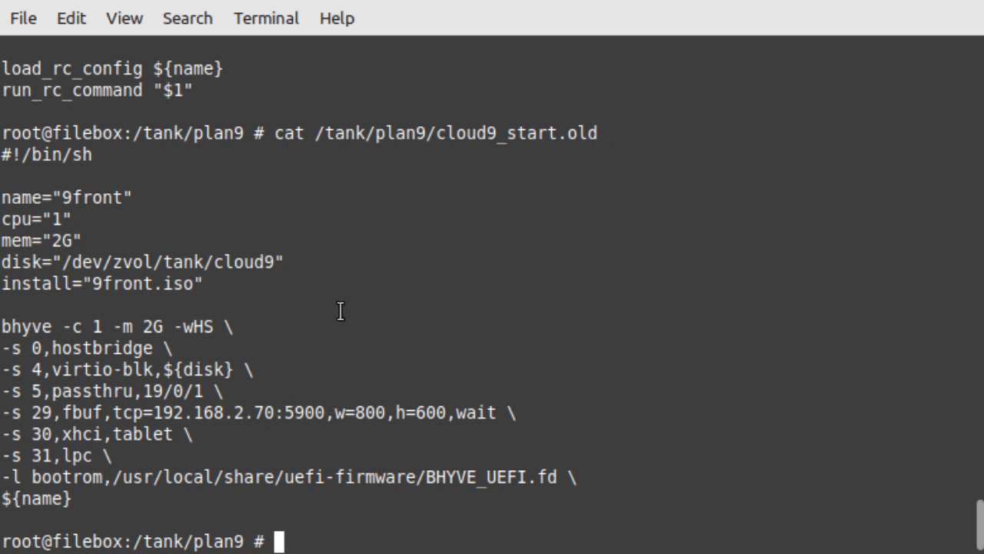
mouse_move(409, 275)
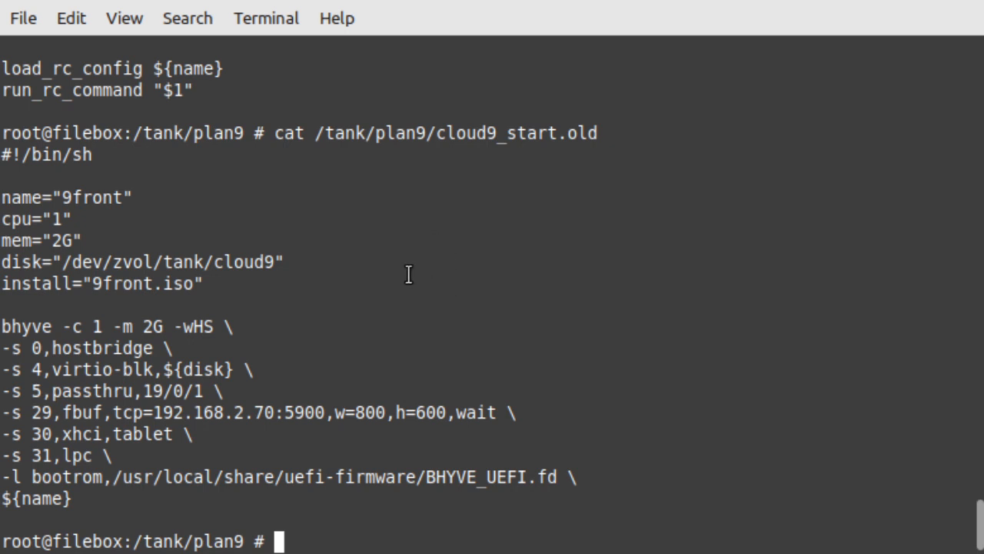
mouse_move(446, 246)
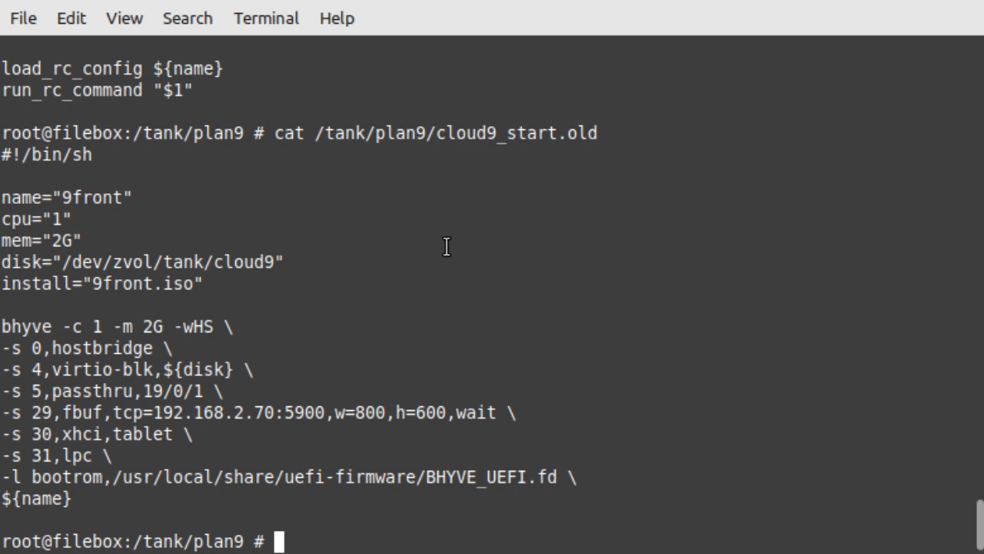
mouse_move(526, 270)
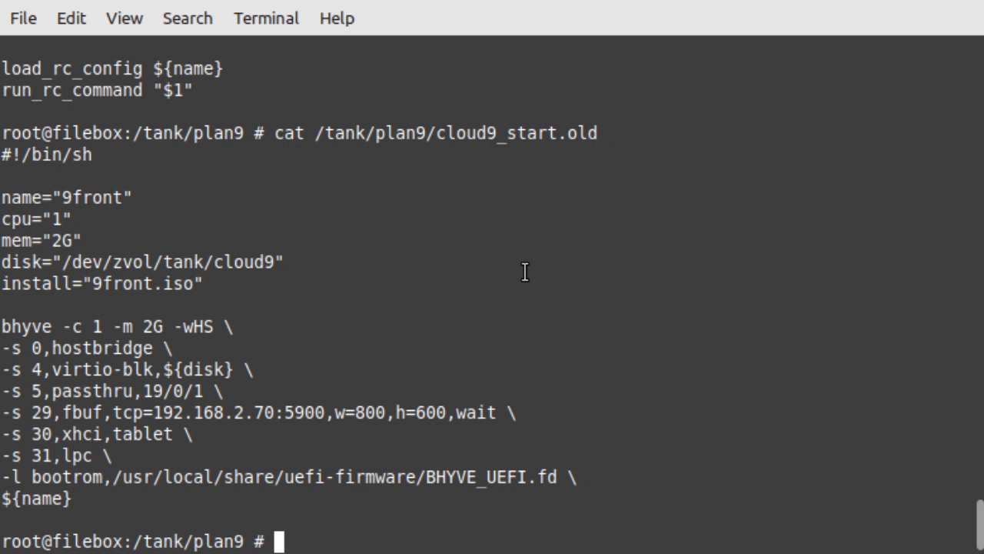
mouse_move(453, 298)
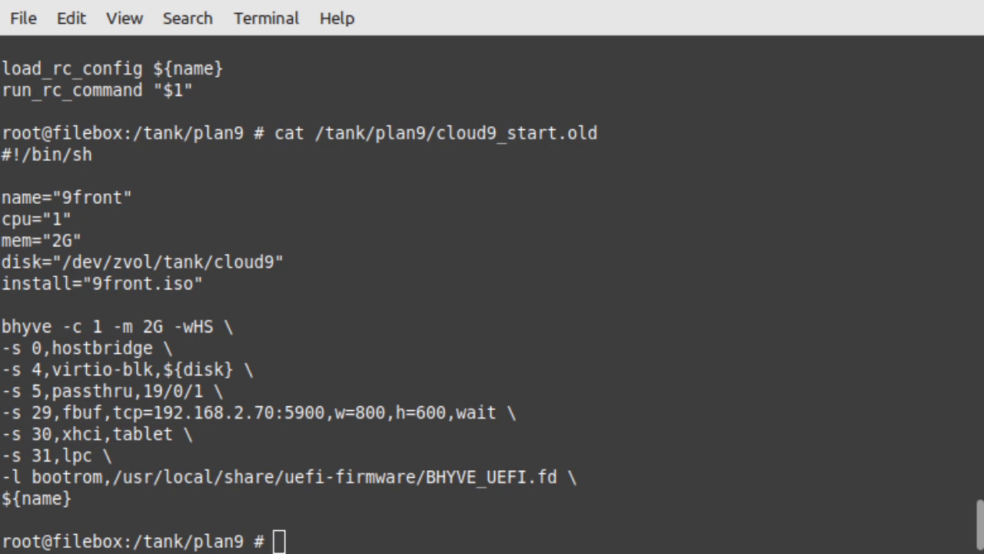
mouse_move(422, 386)
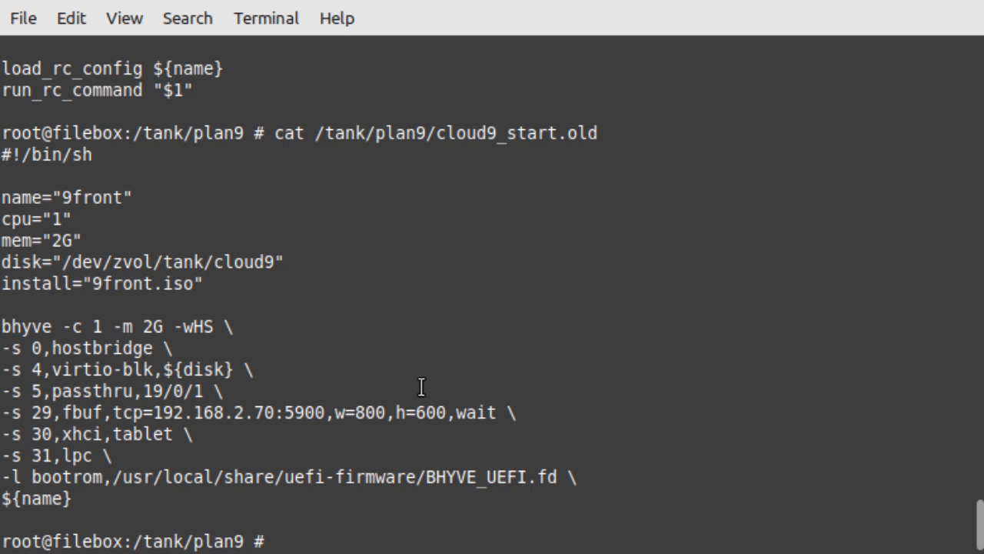
Print /tank/plan9/cloud9_start, the background bhyve script without a framebuffer
text(cat)
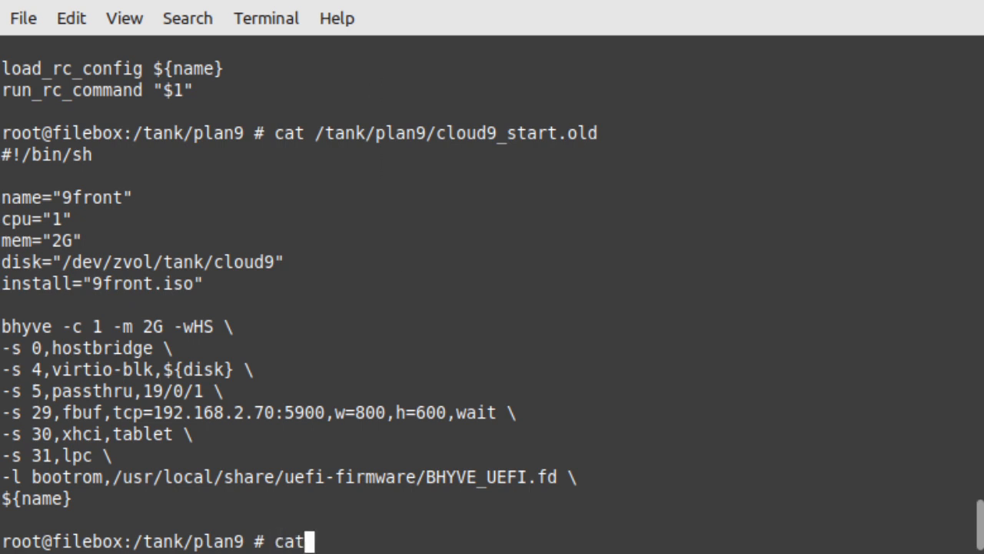
text(/tank/plan9/cloud9_start.old)
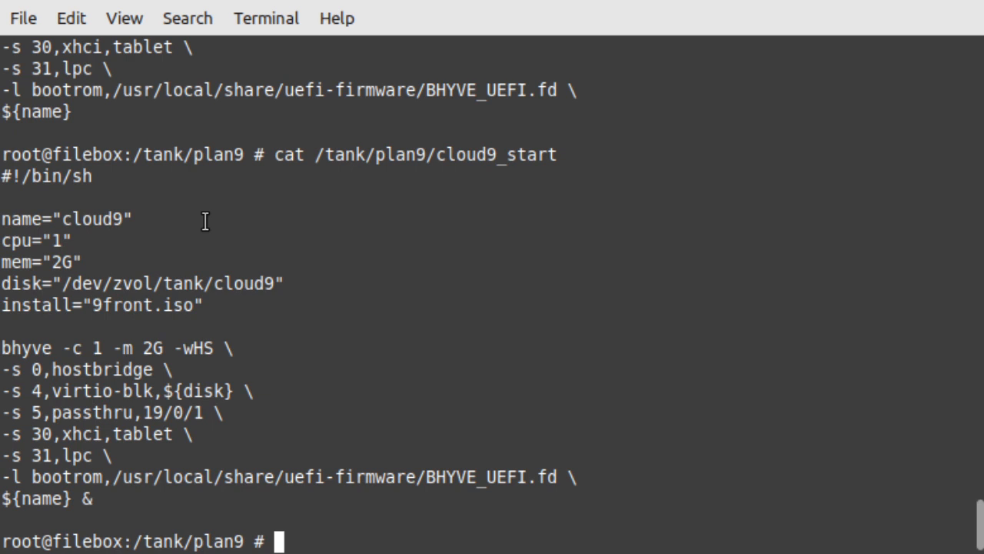
mouse_move(105, 434)
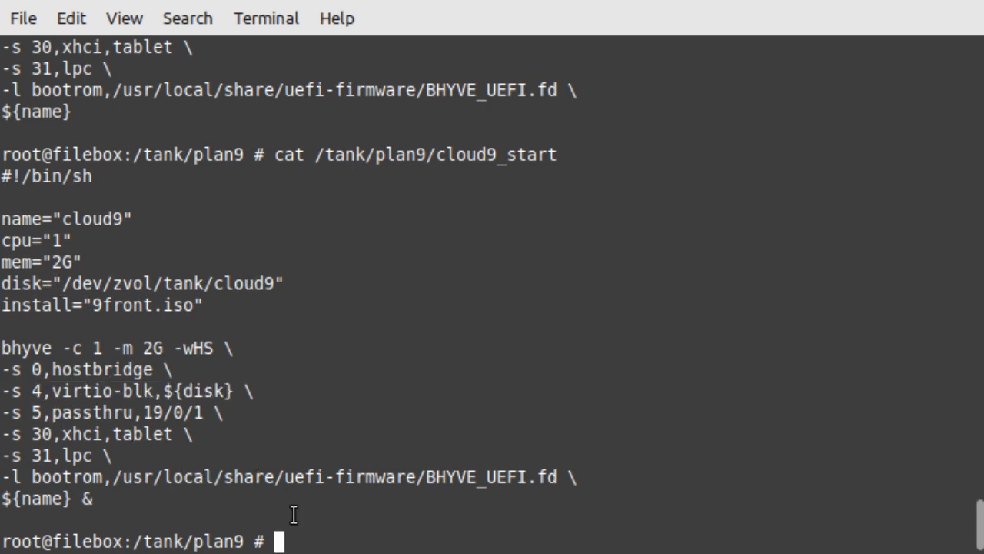
mouse_move(334, 394)
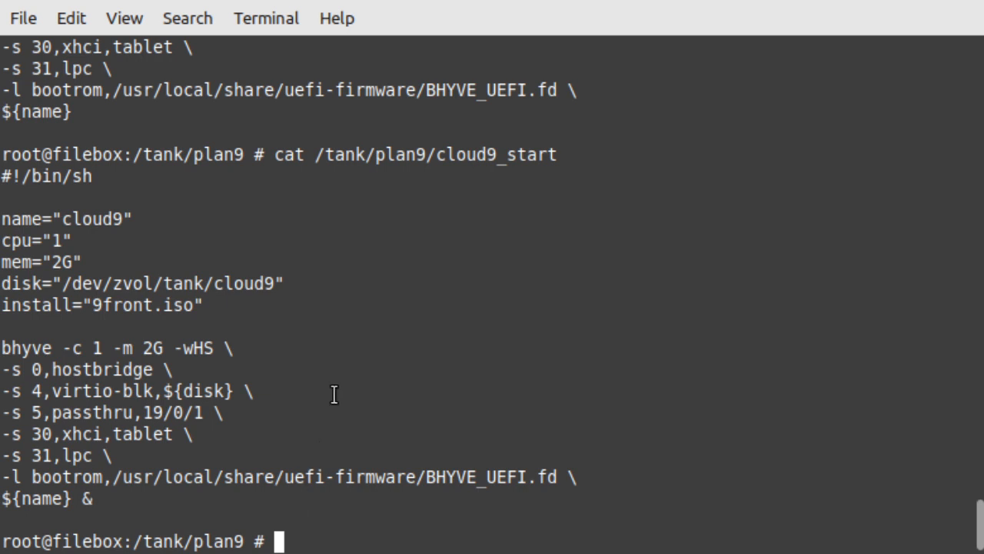
mouse_move(412, 260)
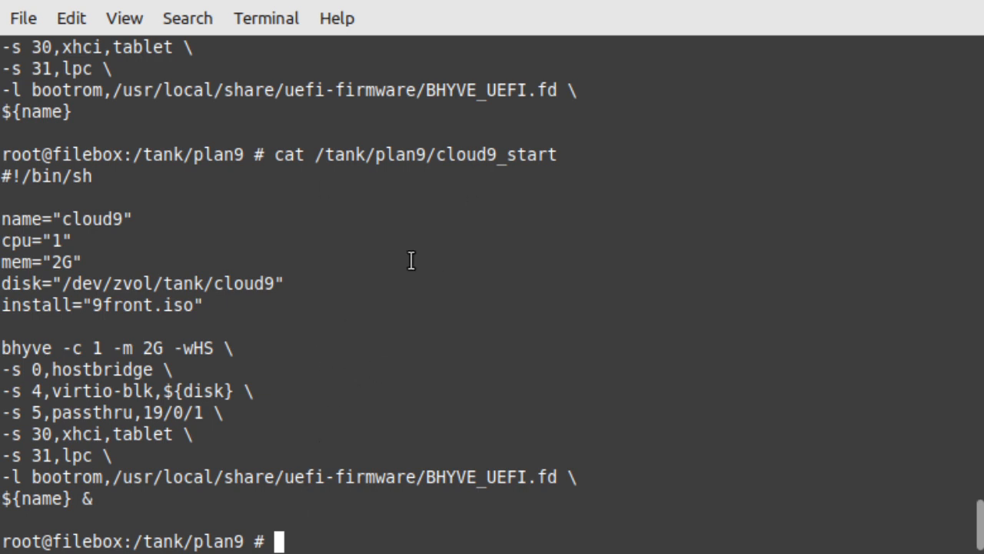
mouse_move(335, 167)
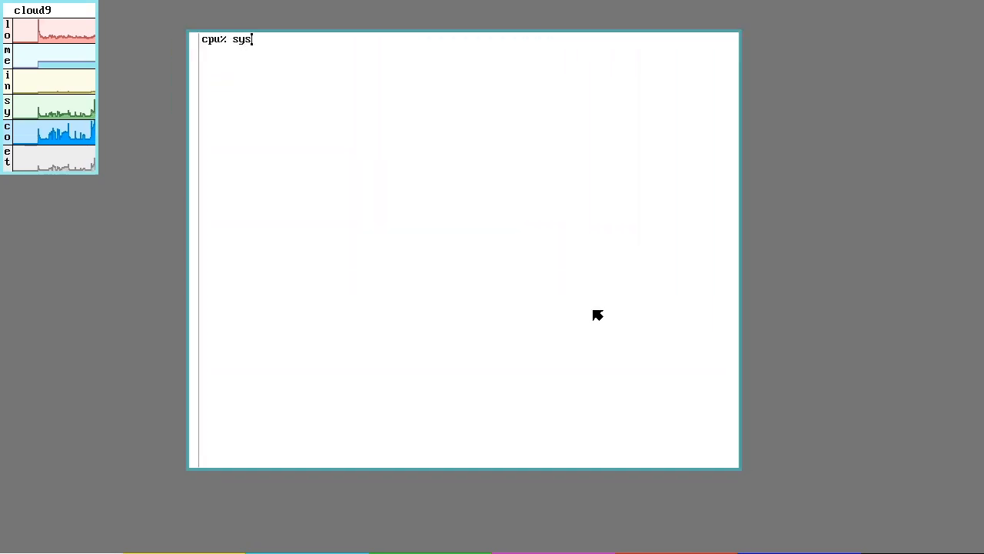
Run the sysstat, swap and pci -v commands in the cloud9 rio window
key(Return)
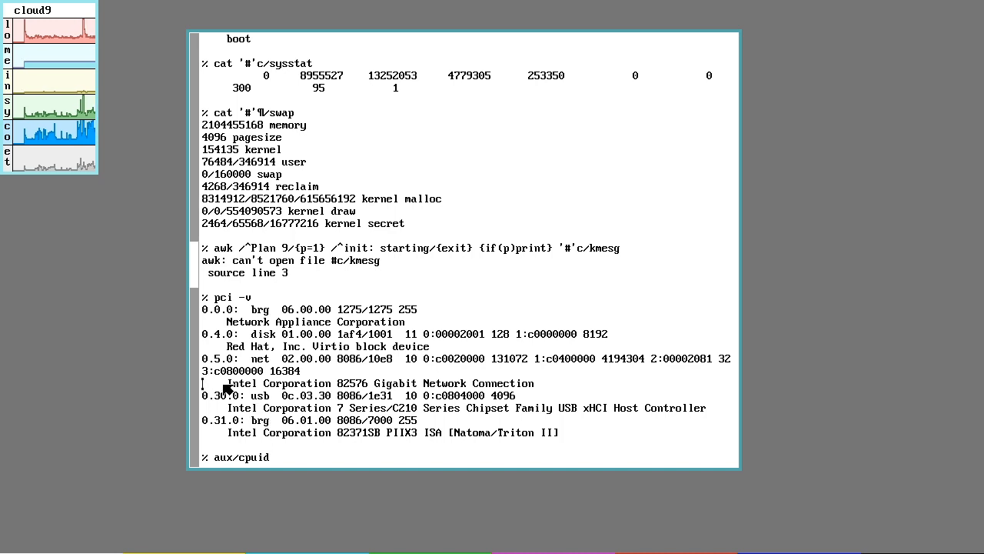
Show aux/cpuid reporting an AMD Ryzen 3 3200G and sweep out a new rio window
double_click(369, 383)
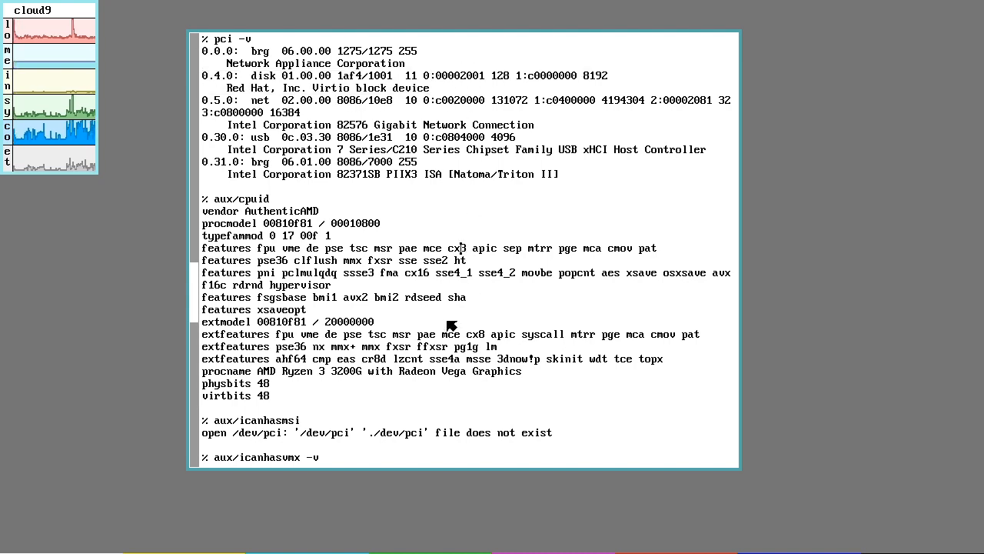
mouse_move(775, 359)
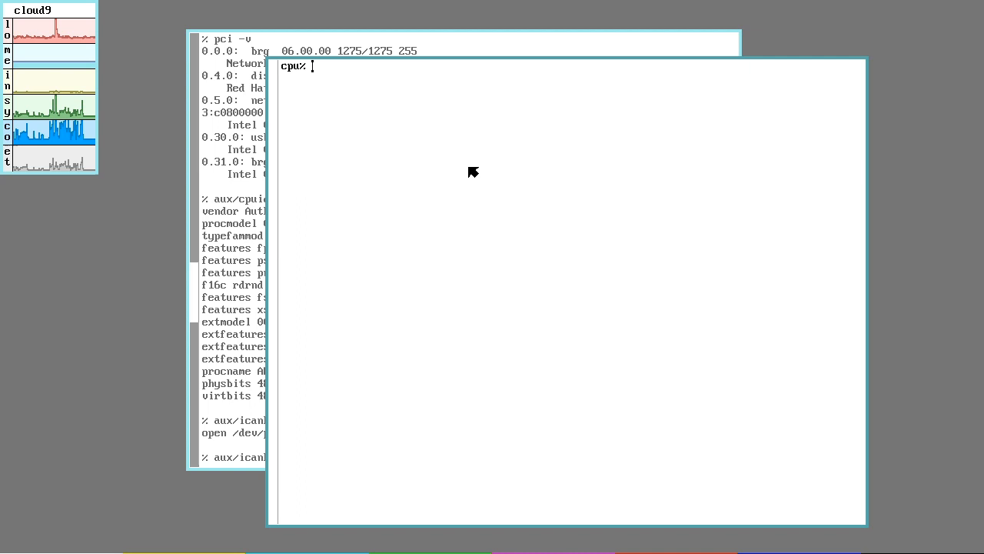
Start an rcpu session to 192.168.2.9 and log in as user
text(rcpu -)
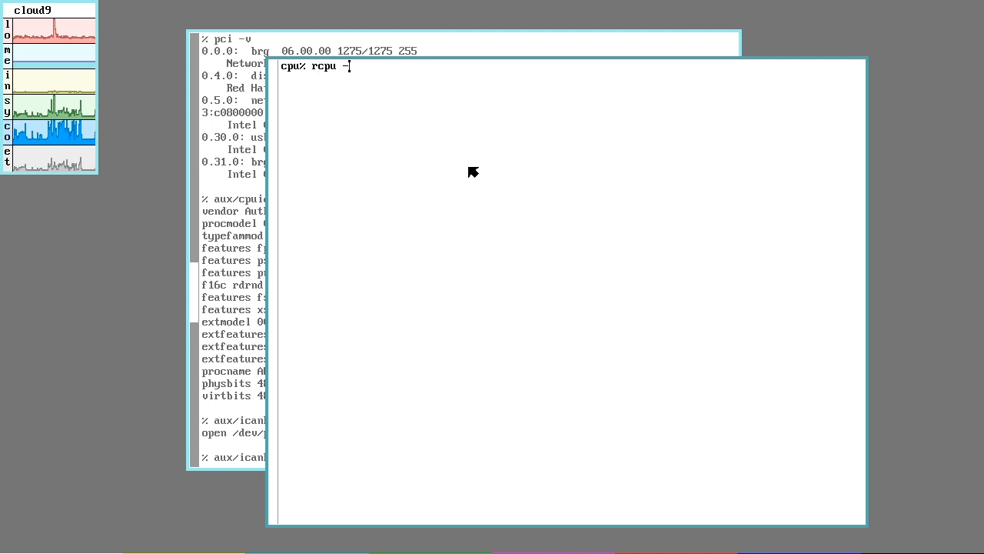
text(h 192.168.2.9)
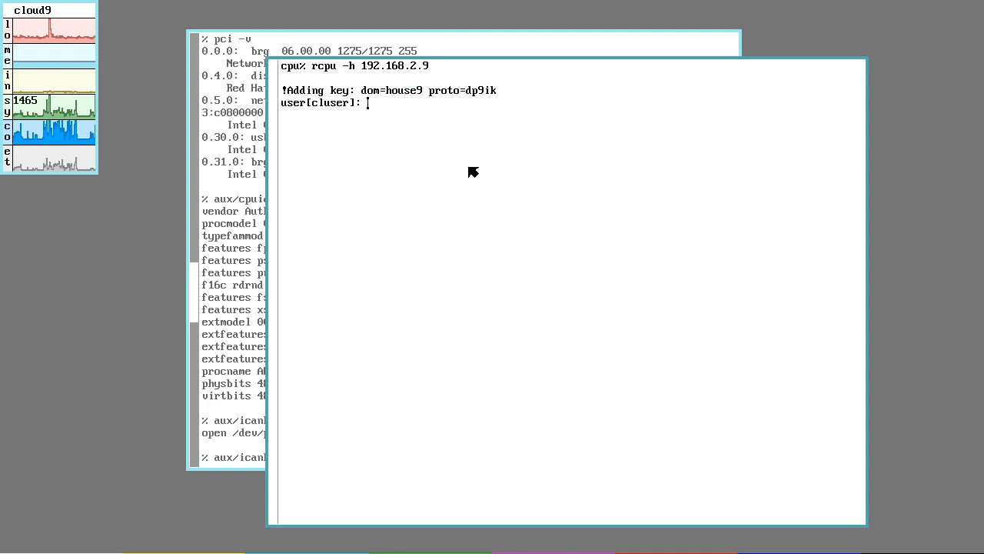
text(user)
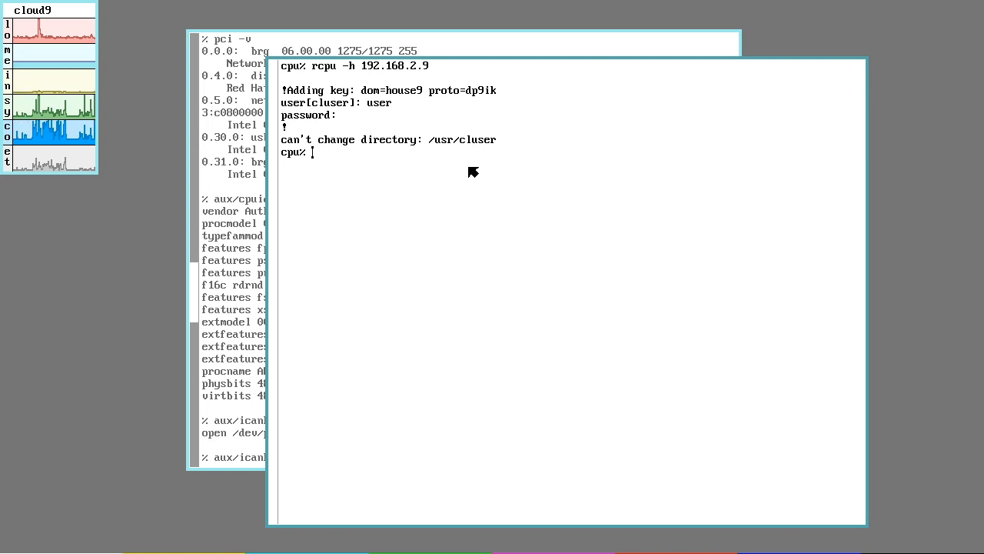
Show sysname gate and user, then list /net in the remote session
text(cd)
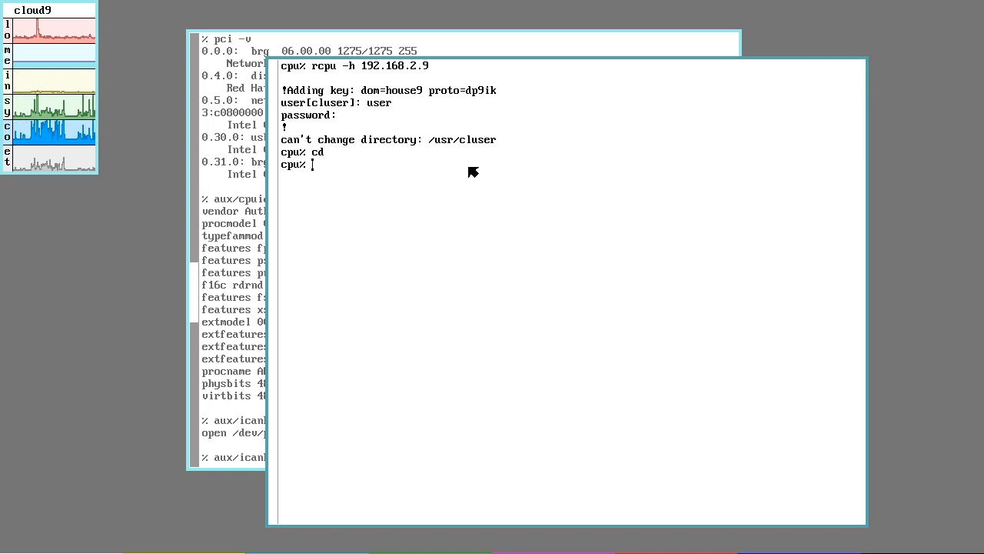
text(echo)
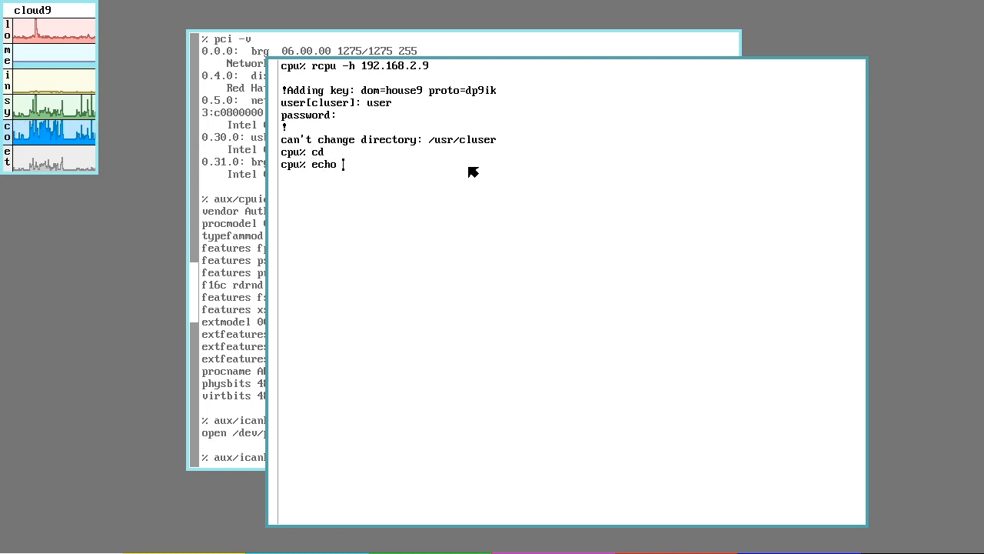
text($sysname)
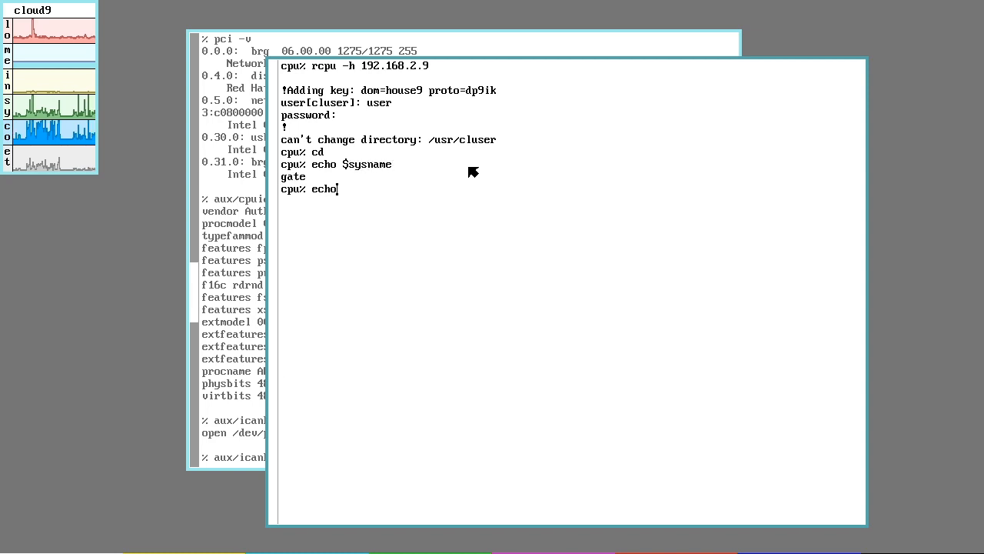
text($user)
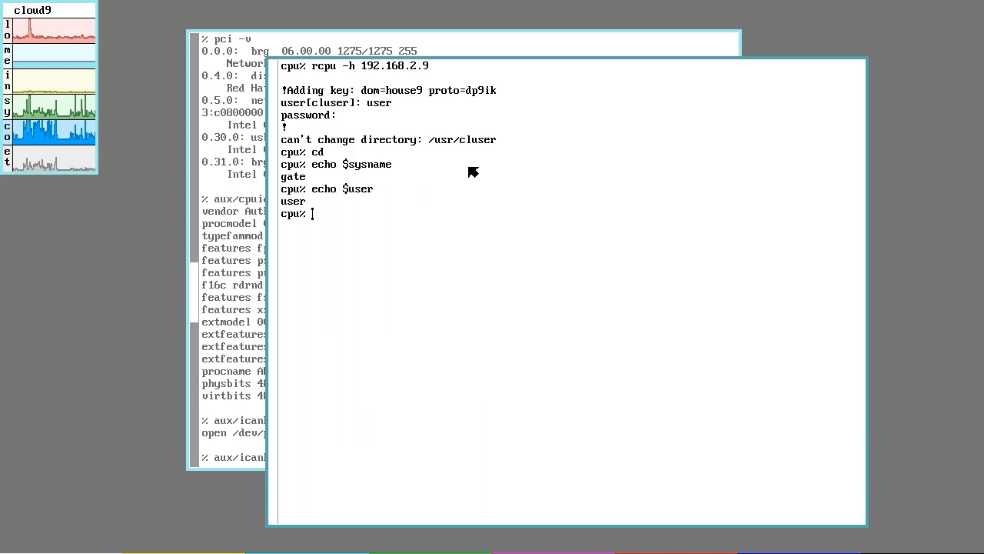
text(ls)
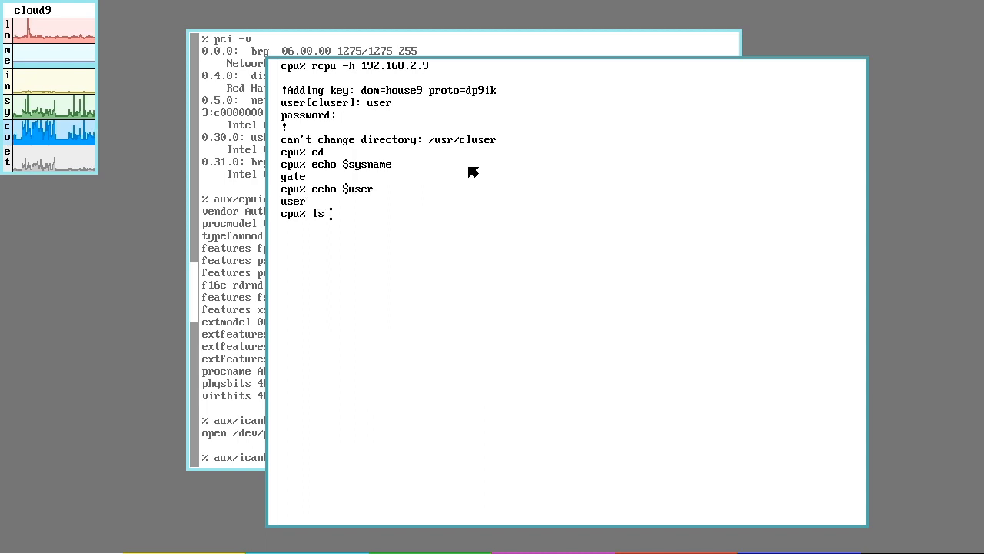
text(/)
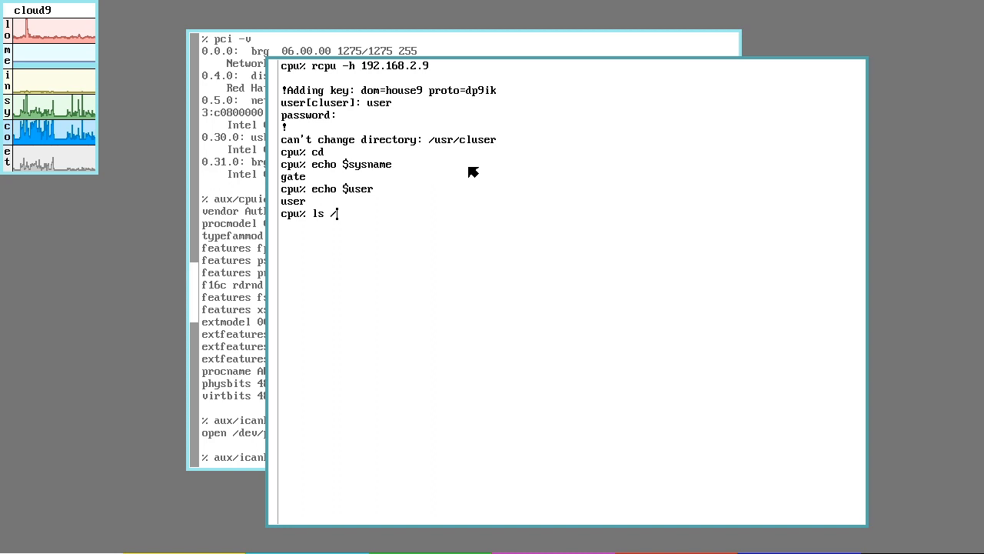
key(Return)
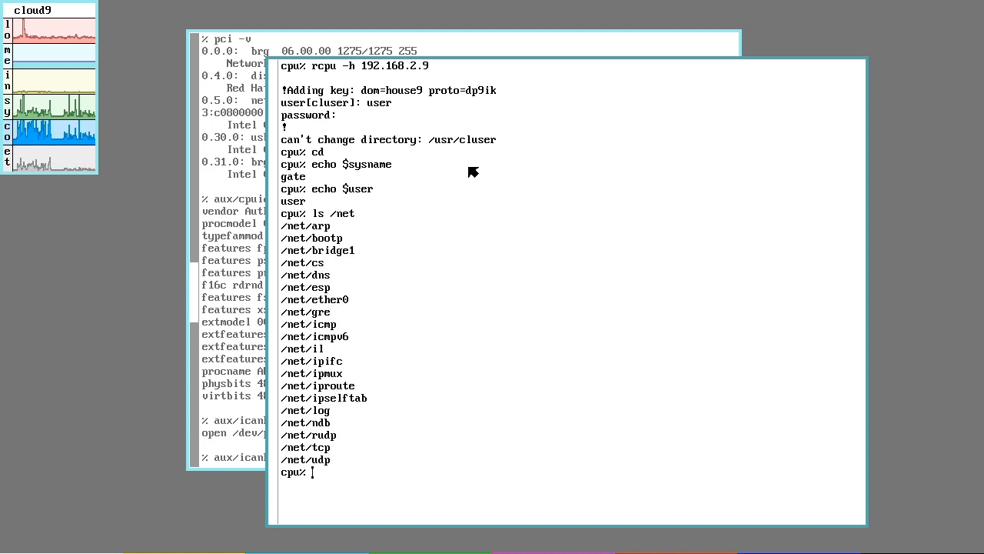
Ping the files machine with ip/ping, getting a 97 µs reply
text(ip/ping 192)
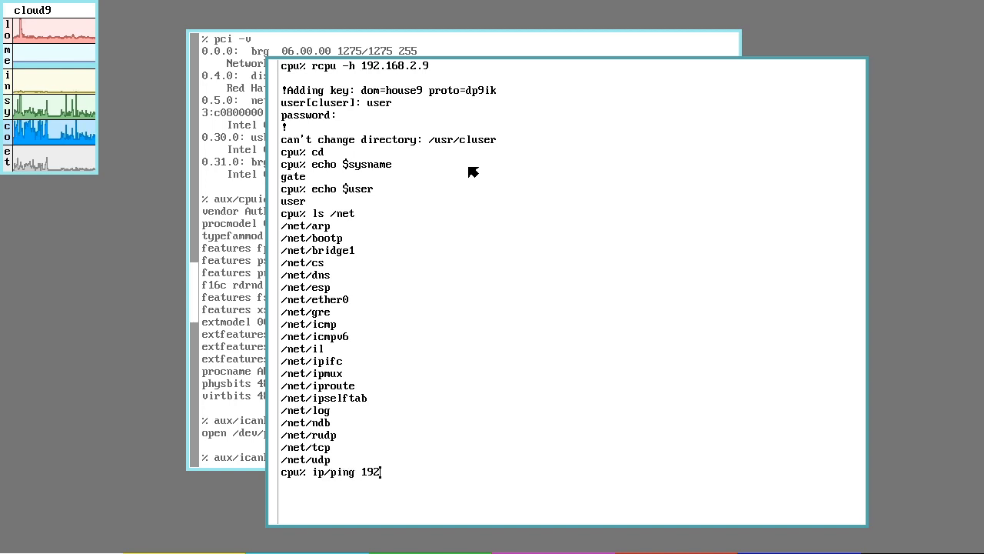
text(fi)
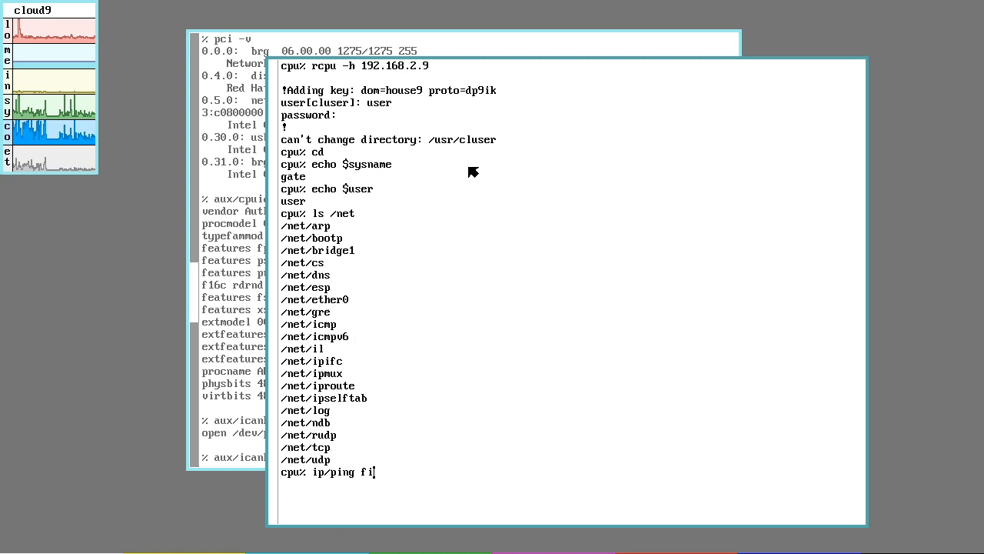
key(enter)
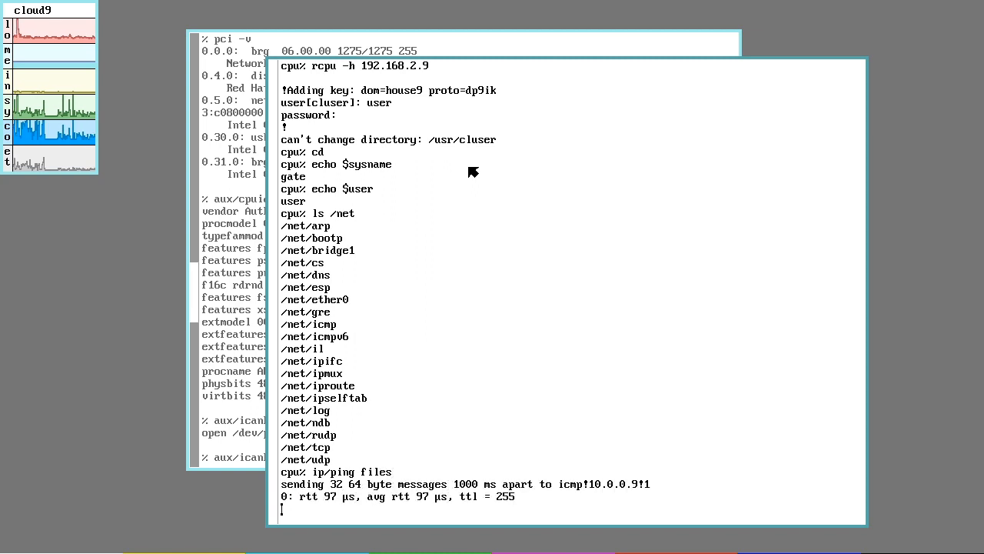